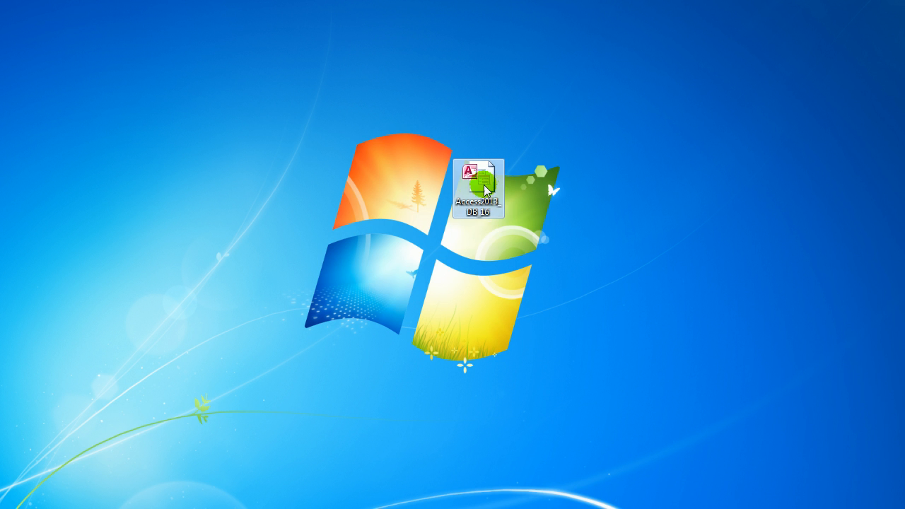
Step: Open the desktop .accdb database with Access via the Open with menu
right_click(483, 187)
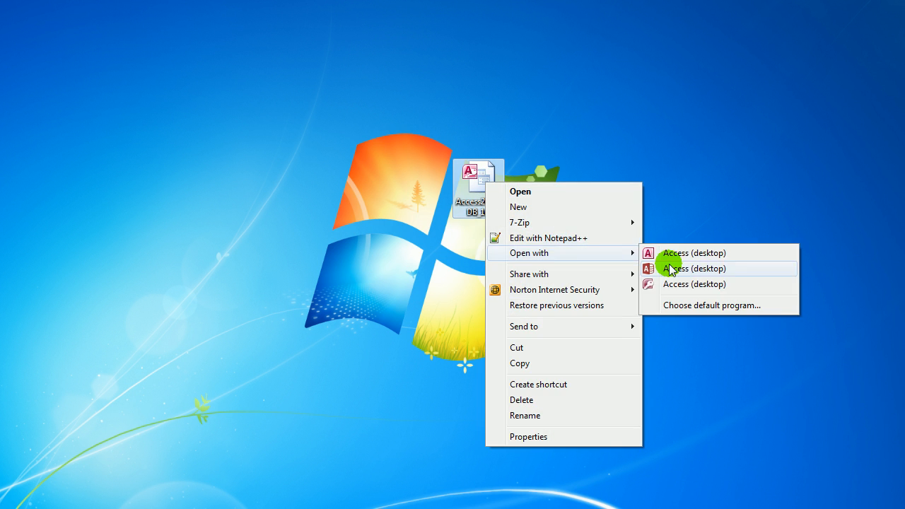
click(692, 269)
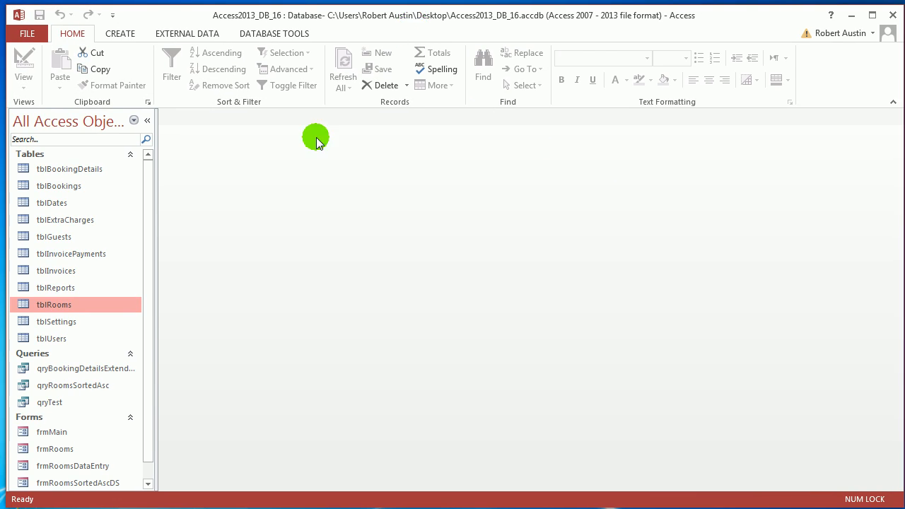
Step: Open qryBookingDetailsExtended from the navigation pane in Datasheet View
click(85, 369)
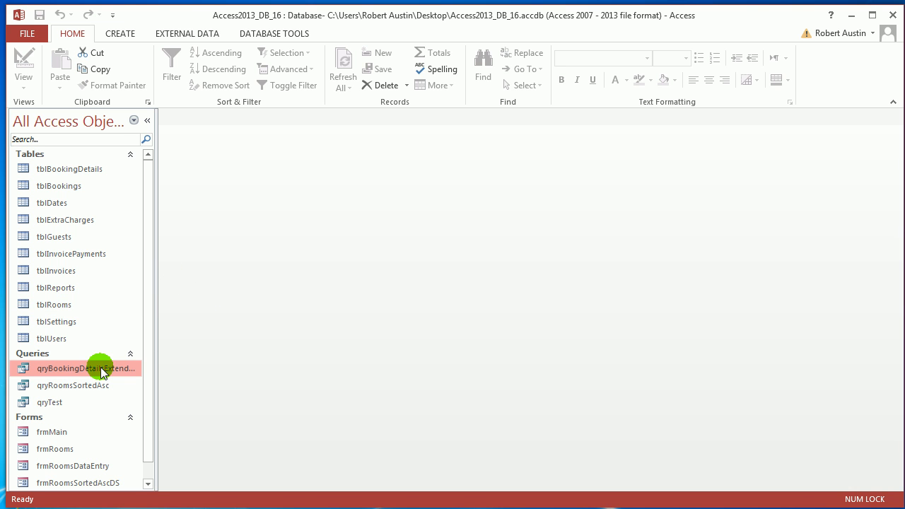
double_click(86, 369)
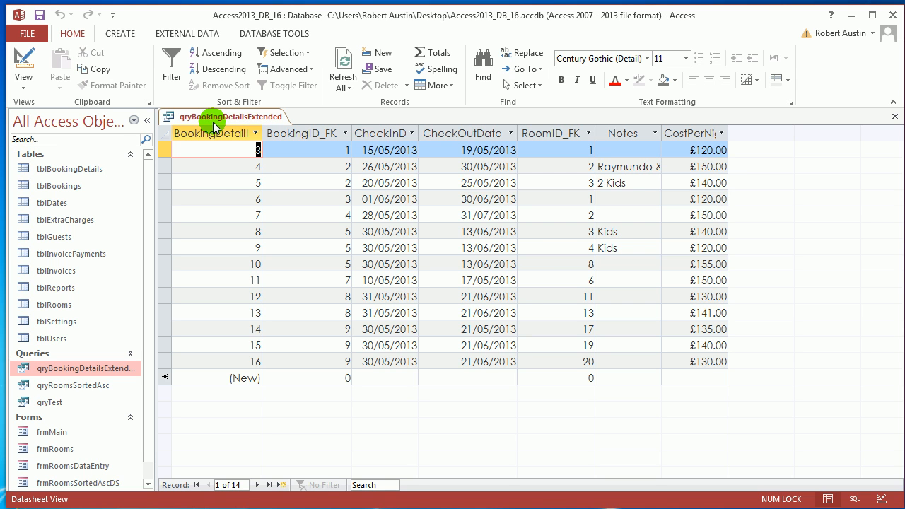
mouse_move(347, 150)
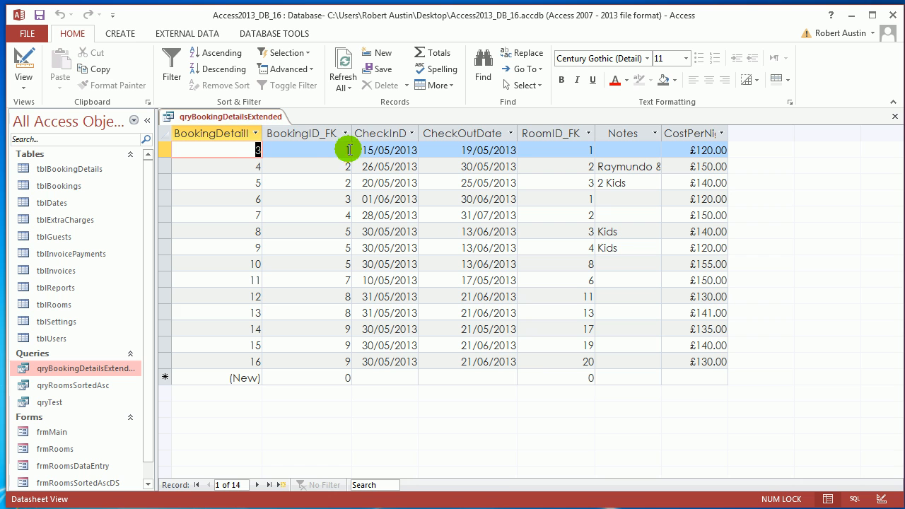
right_click(224, 116)
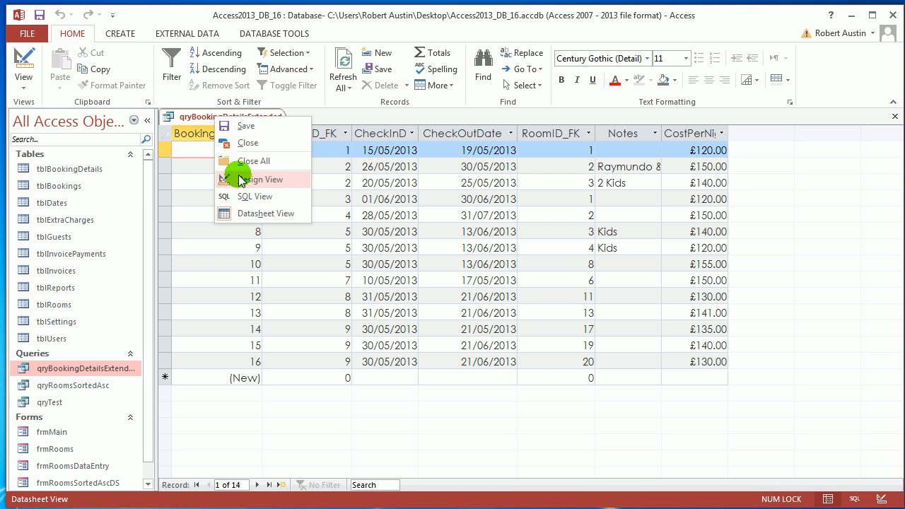
click(255, 178)
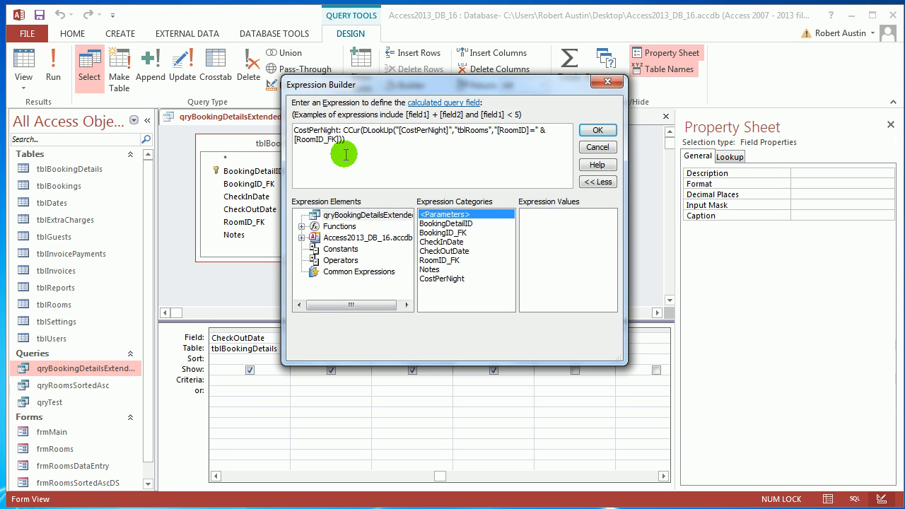
mouse_move(353, 150)
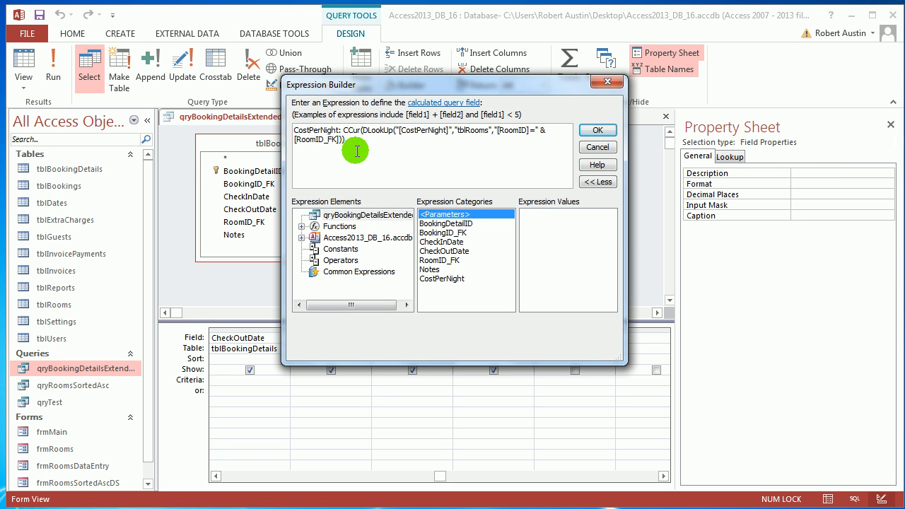
mouse_move(371, 154)
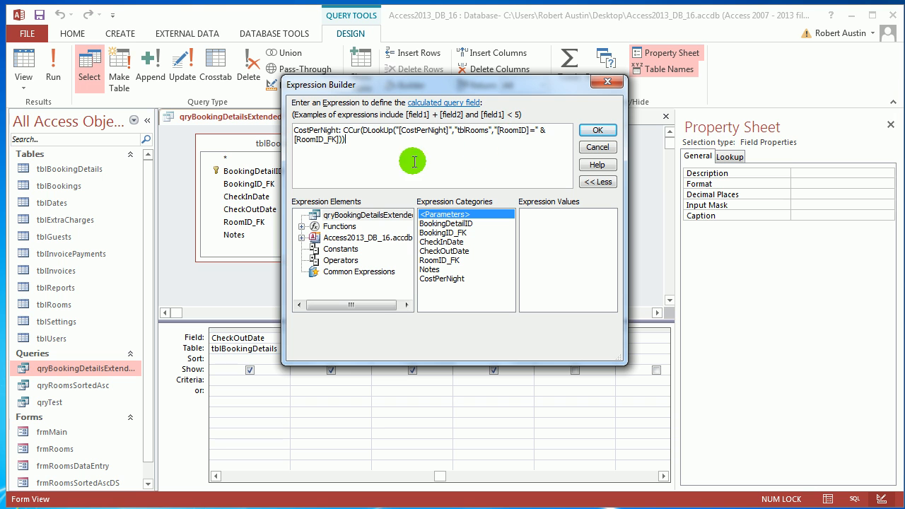
mouse_move(596, 130)
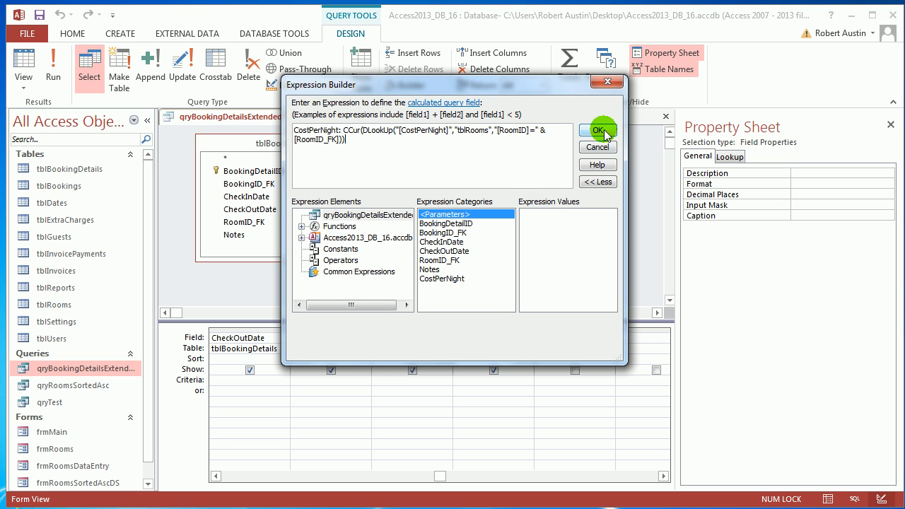
click(597, 131)
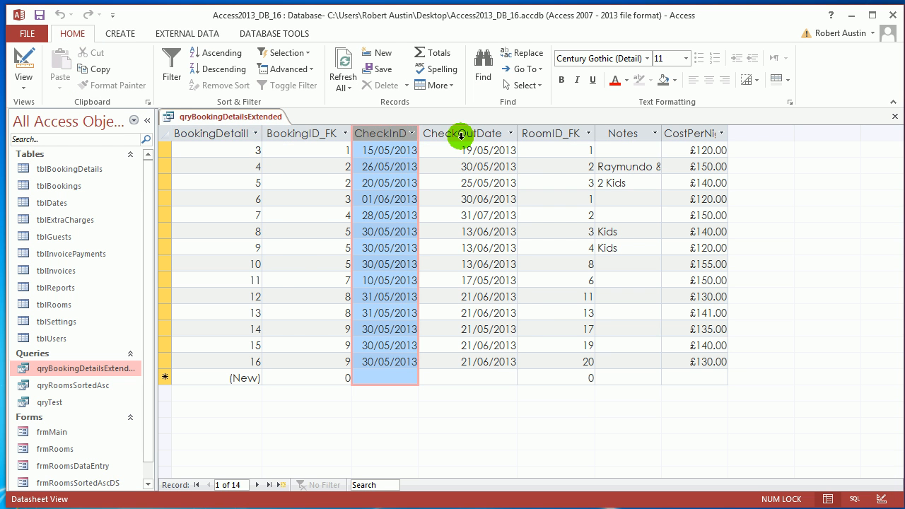
click(467, 133)
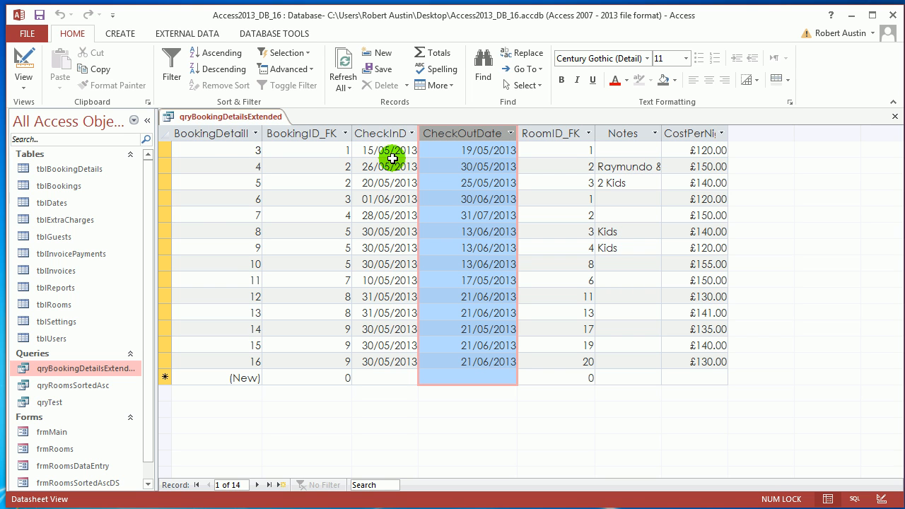
mouse_move(475, 166)
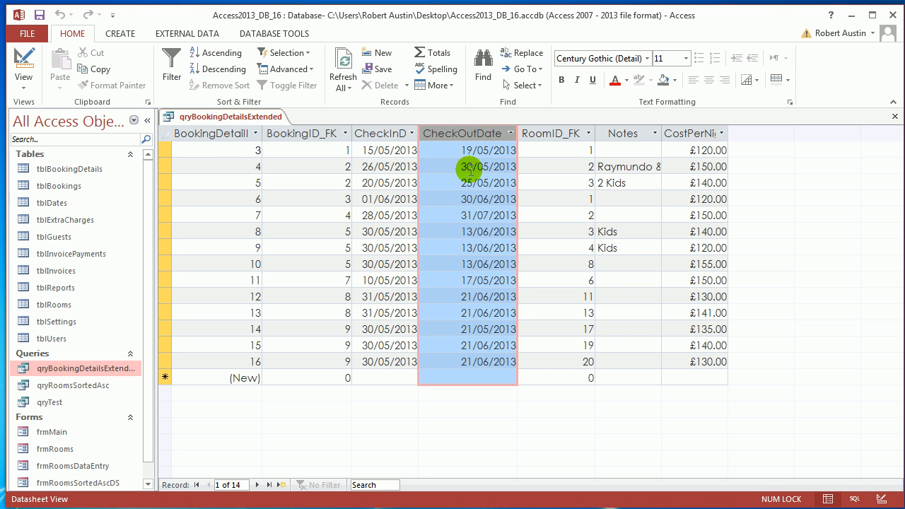
mouse_move(484, 150)
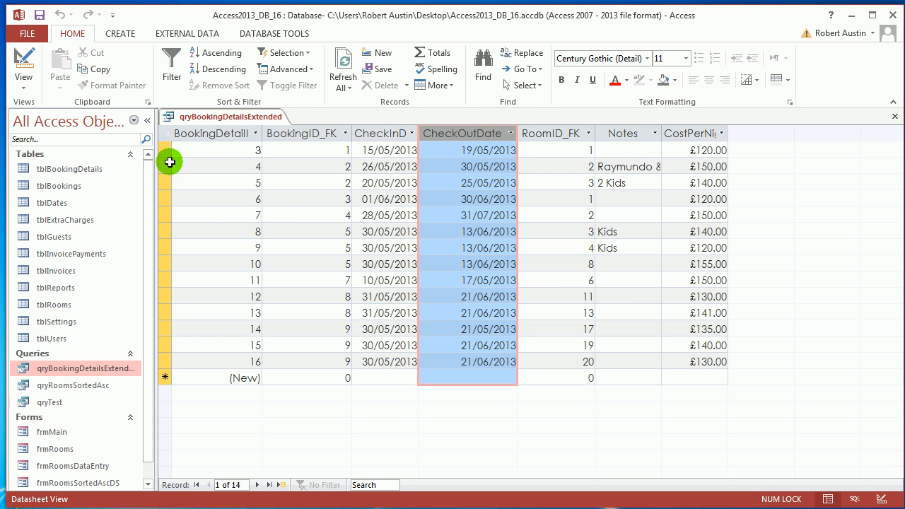
click(170, 150)
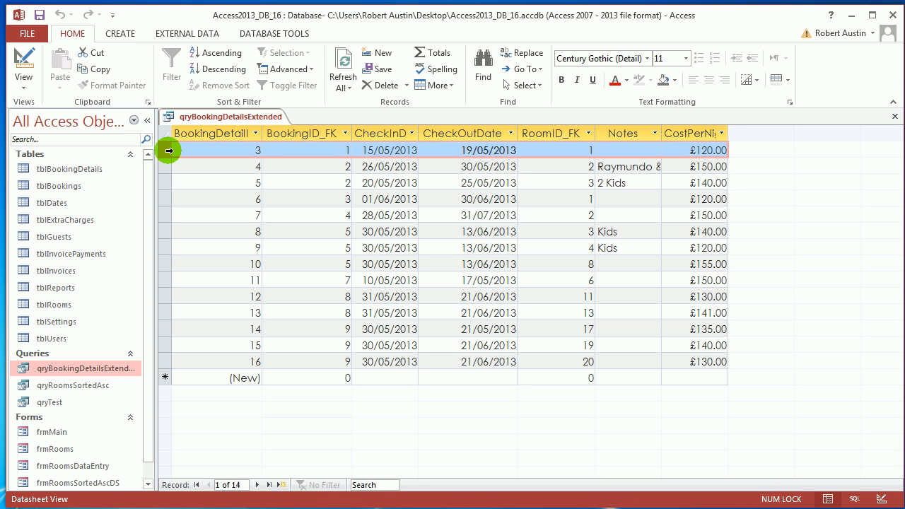
click(167, 169)
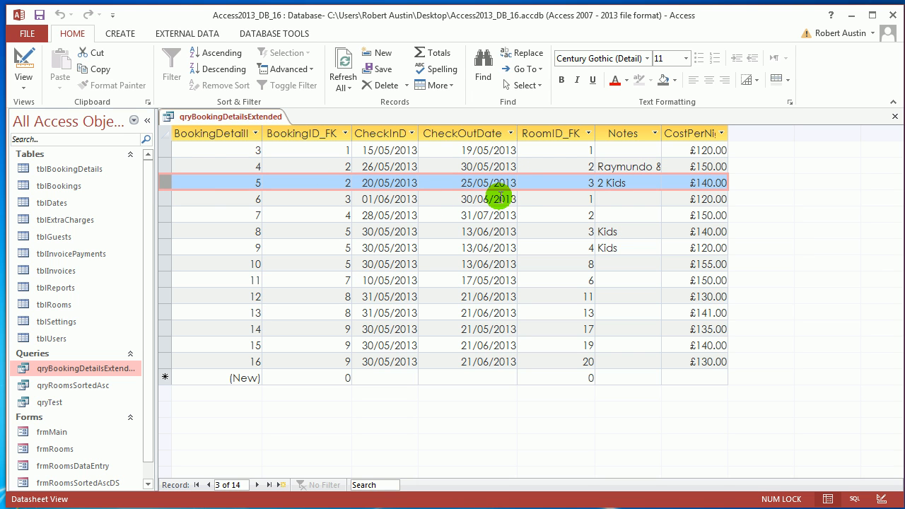
Step: Switch the query to Design View and start the Expression Builder for a new field
right_click(229, 116)
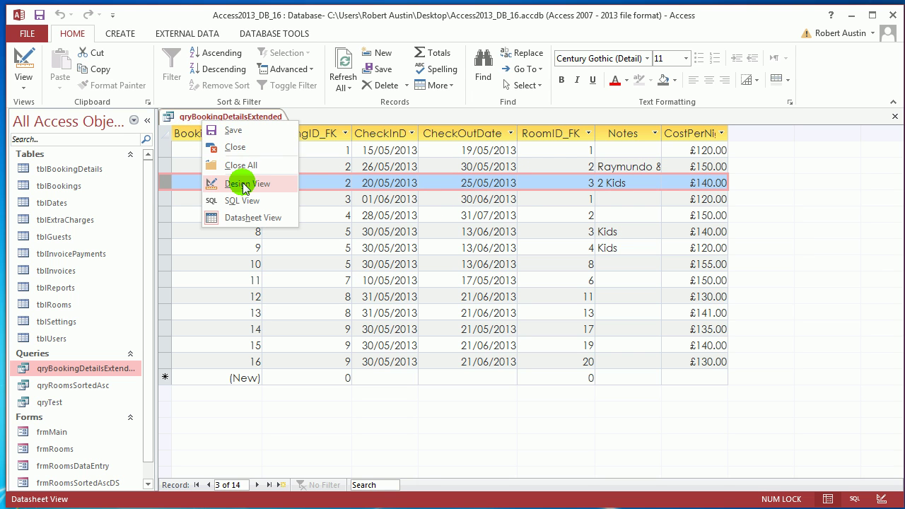
click(243, 183)
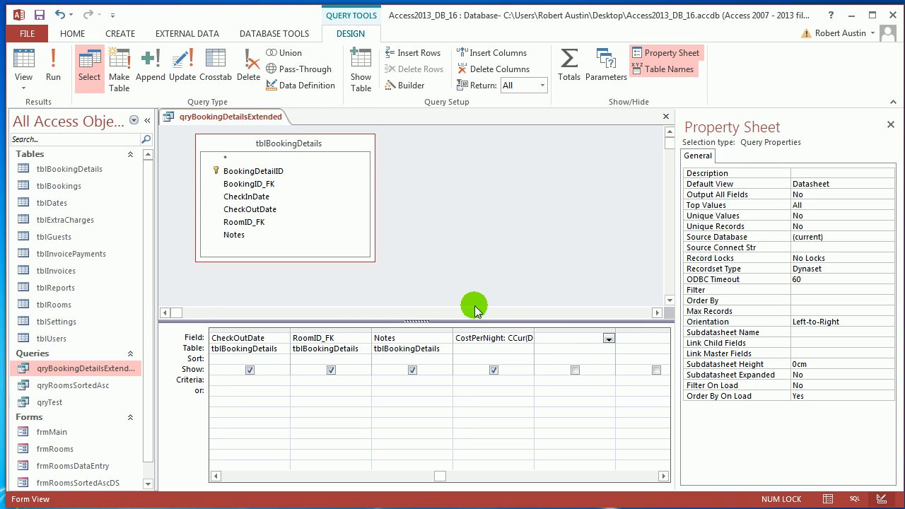
mouse_move(417, 78)
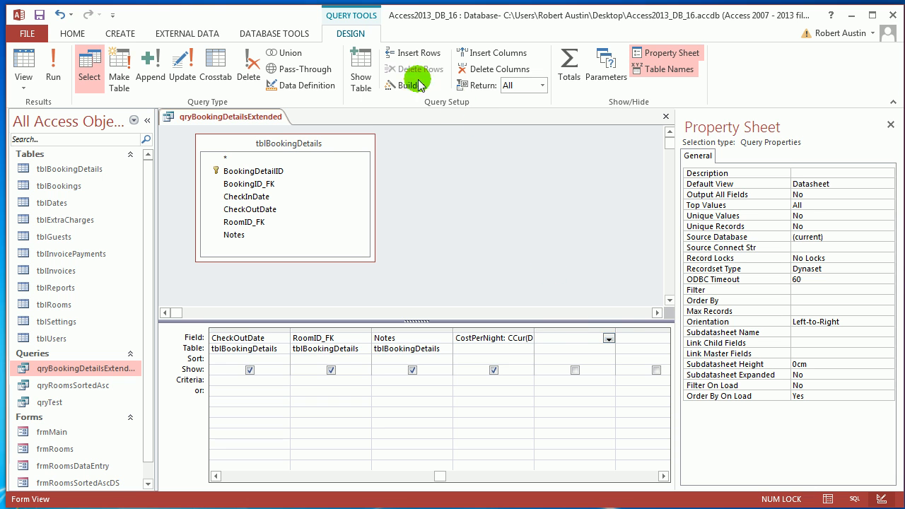
click(402, 84)
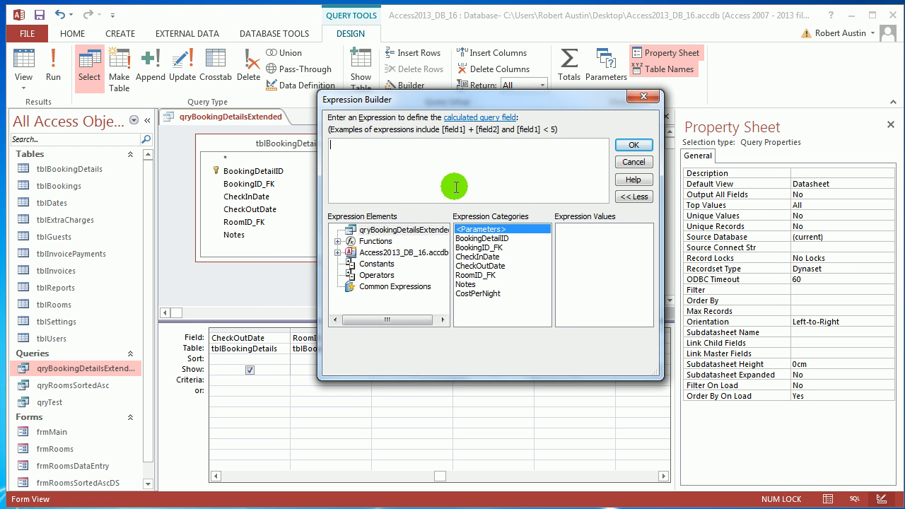
Step: Begin the expression as Duration: DateDiff( with the day interval "d" and a comma
text(Dur)
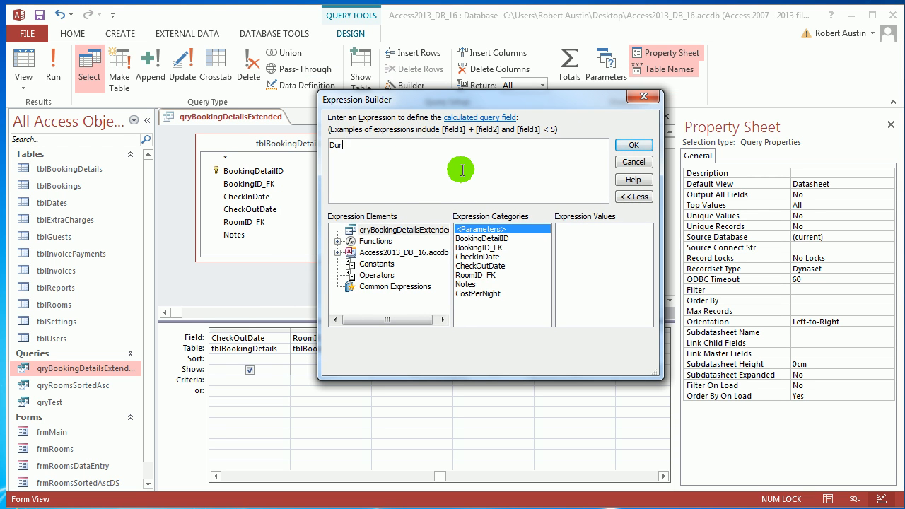
text(ation:)
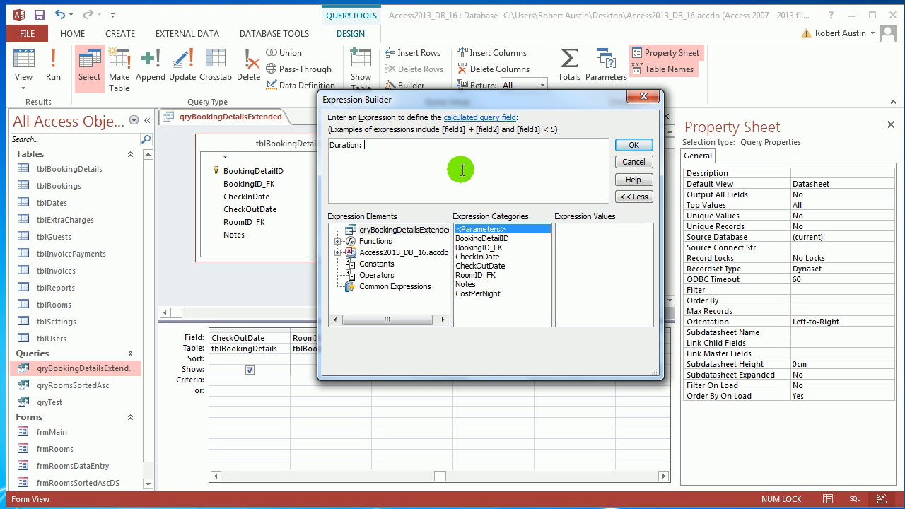
mouse_move(352, 157)
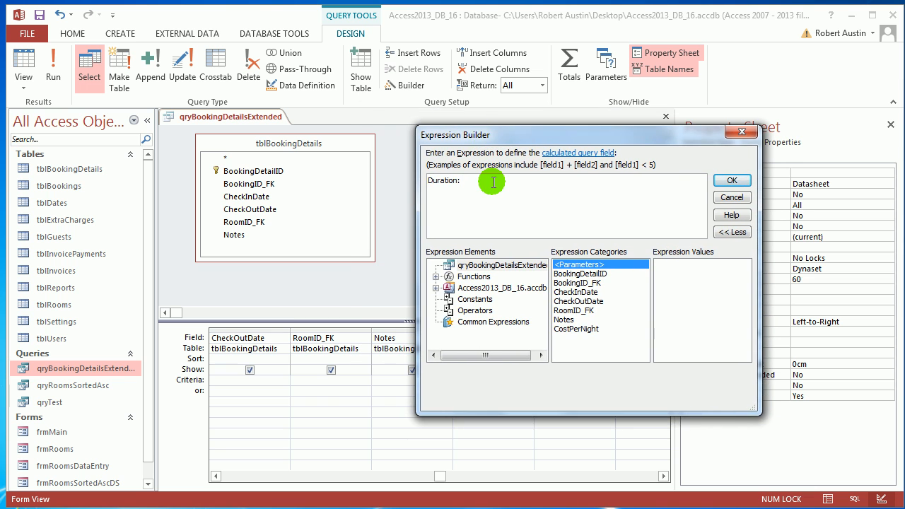
text(d)
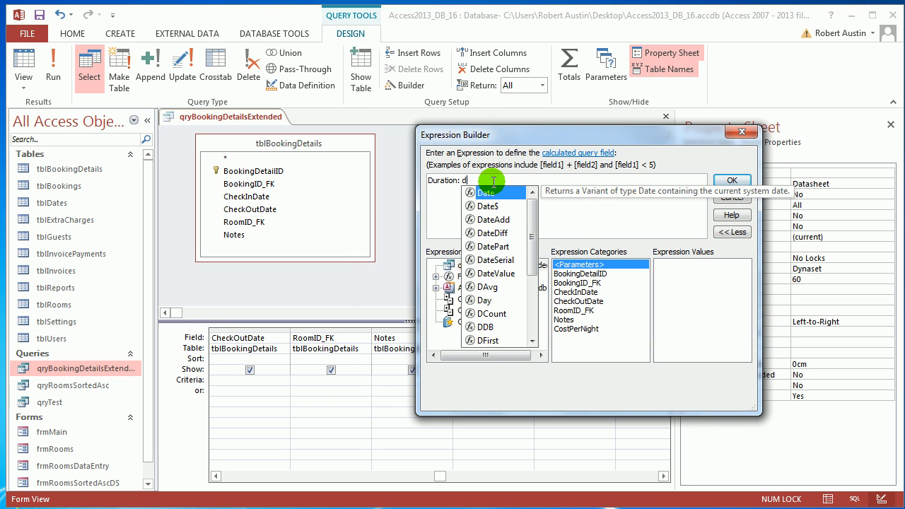
text(ate)
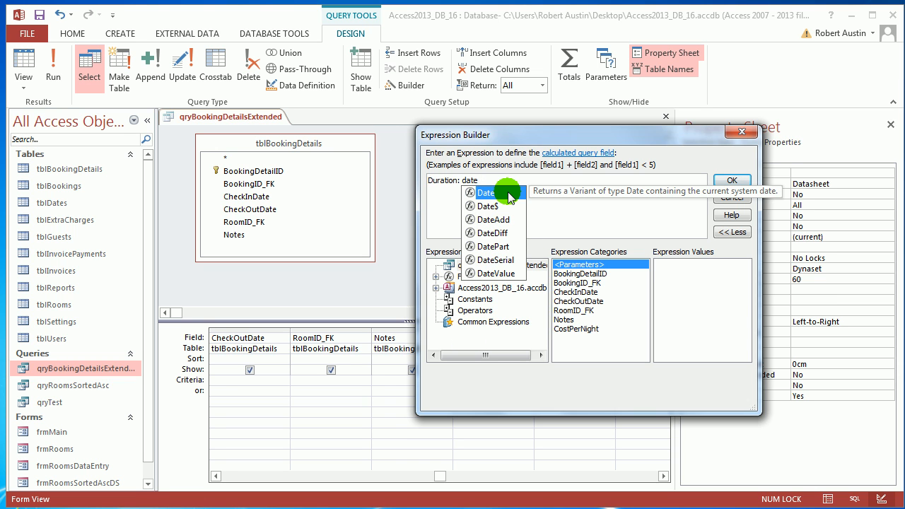
mouse_move(506, 238)
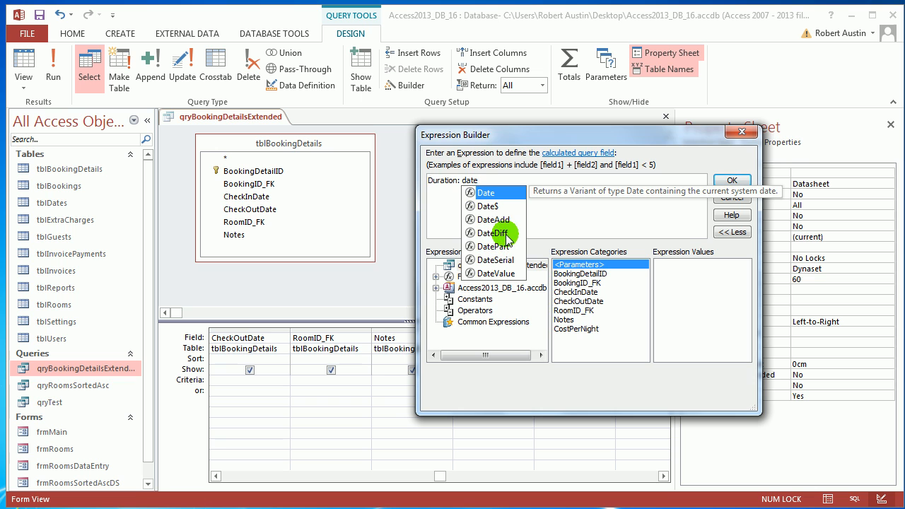
mouse_move(503, 246)
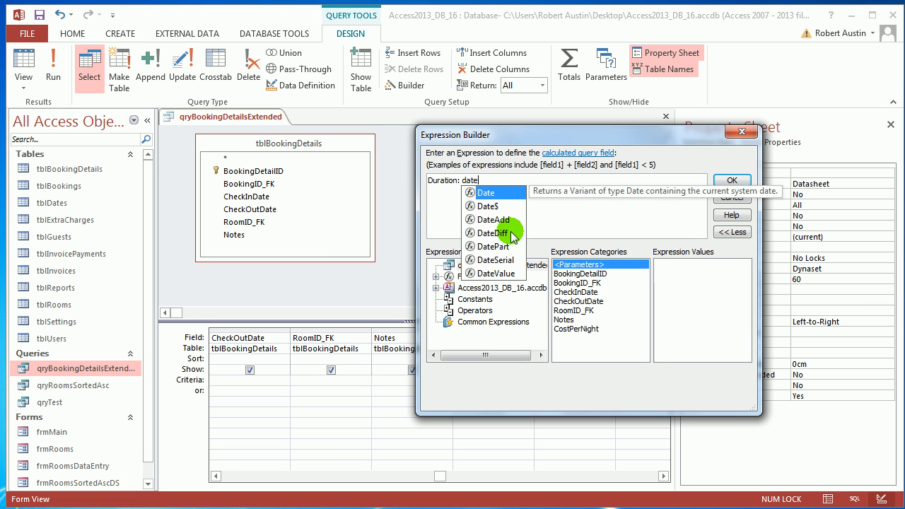
double_click(492, 232)
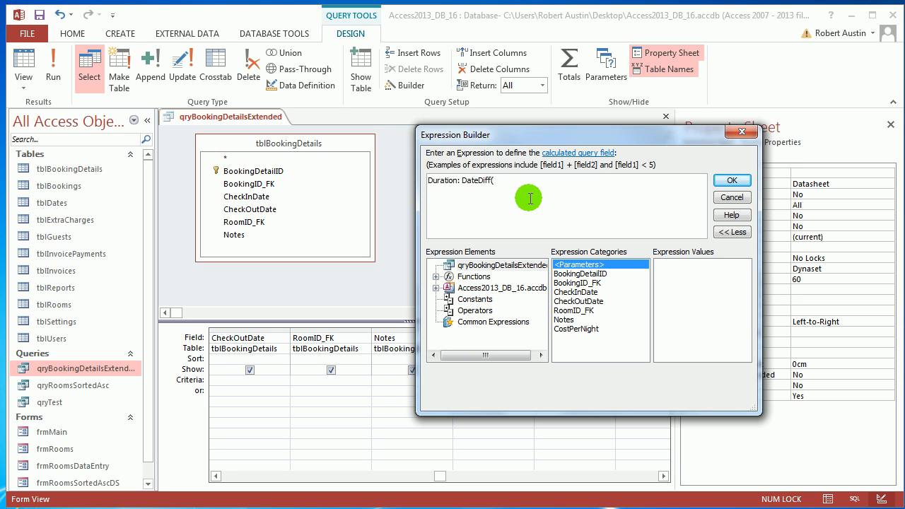
text(,)
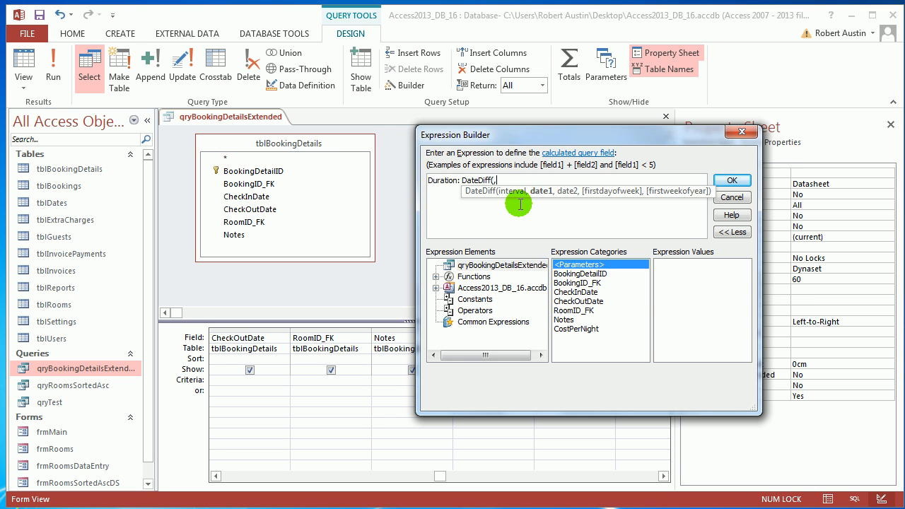
mouse_move(495, 204)
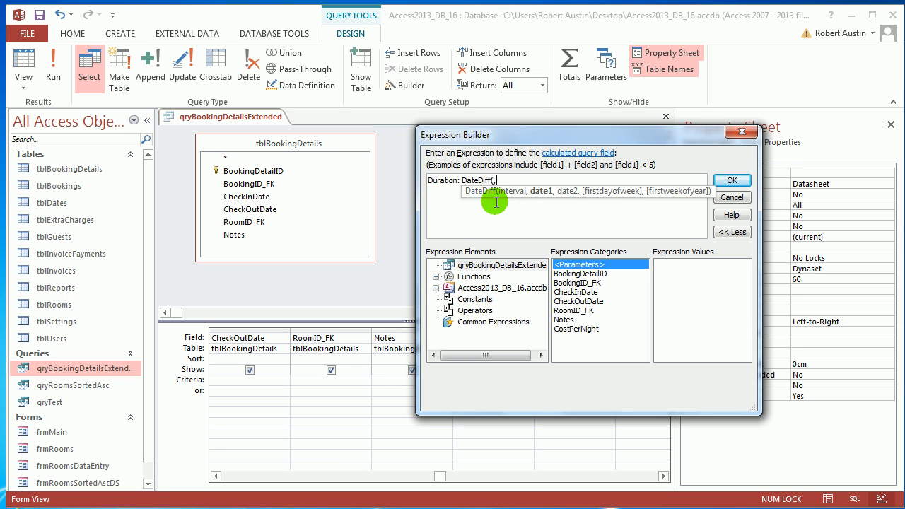
mouse_move(509, 206)
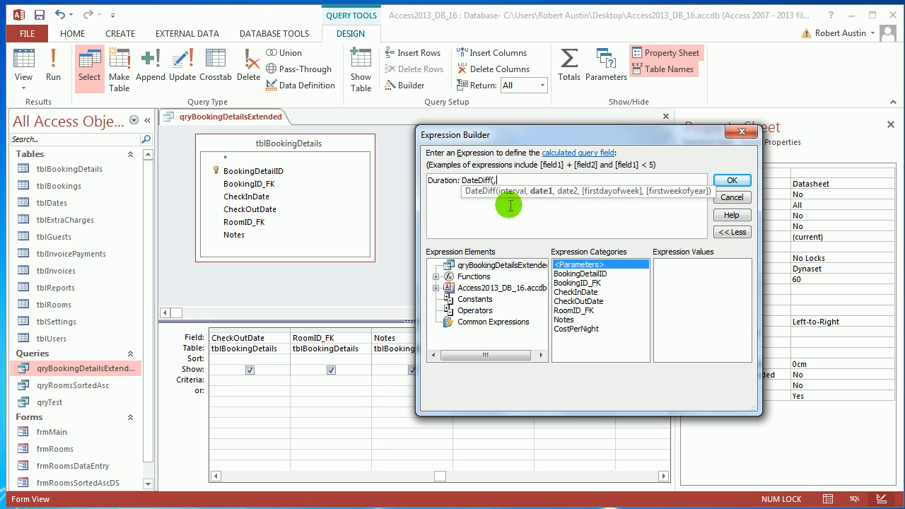
mouse_move(501, 203)
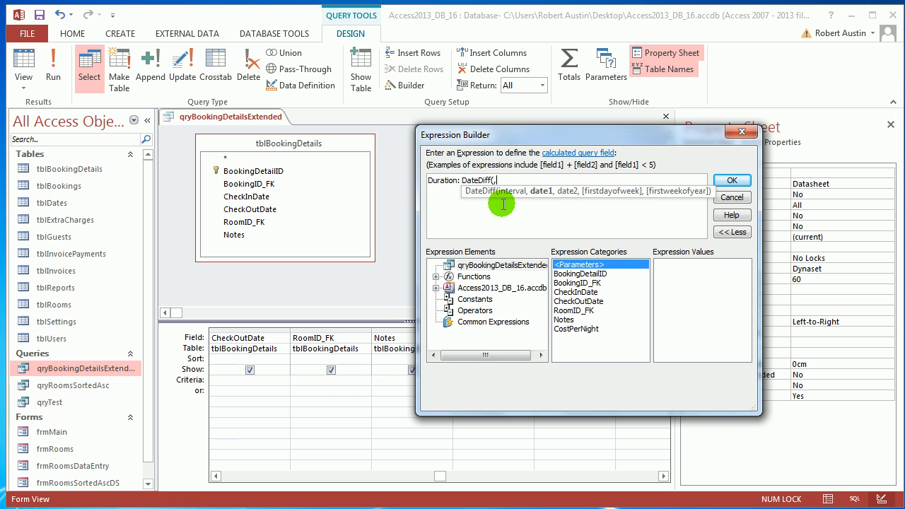
mouse_move(584, 195)
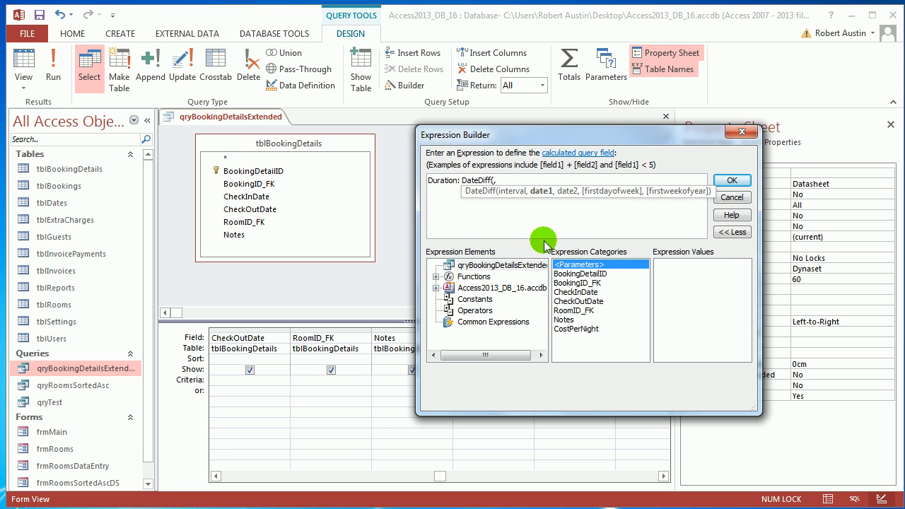
mouse_move(500, 213)
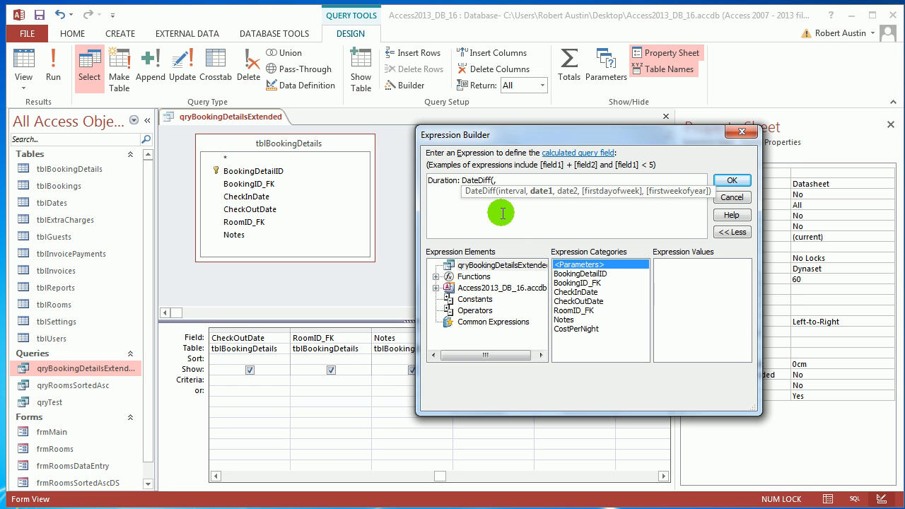
mouse_move(546, 190)
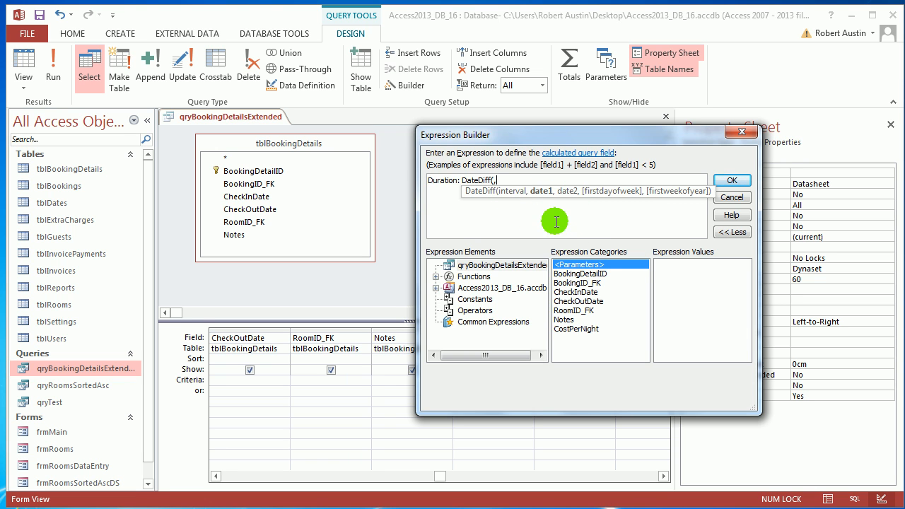
mouse_move(571, 218)
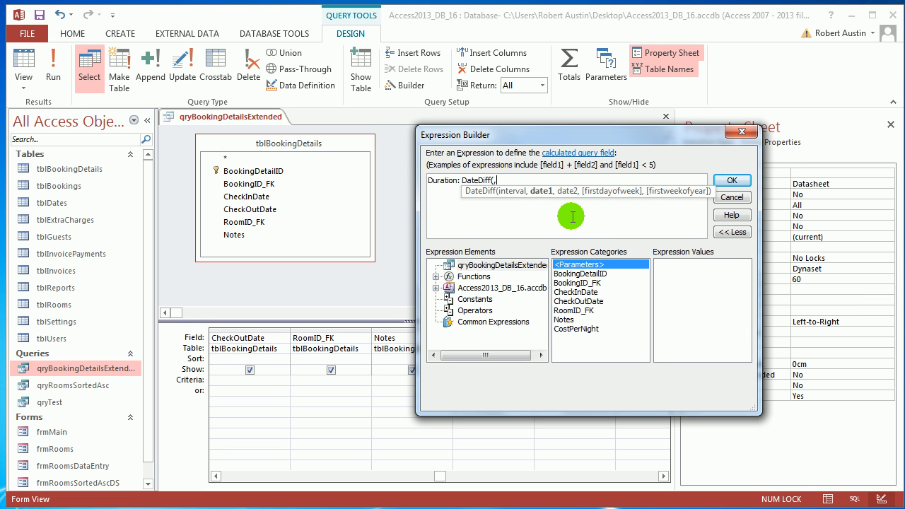
mouse_move(548, 217)
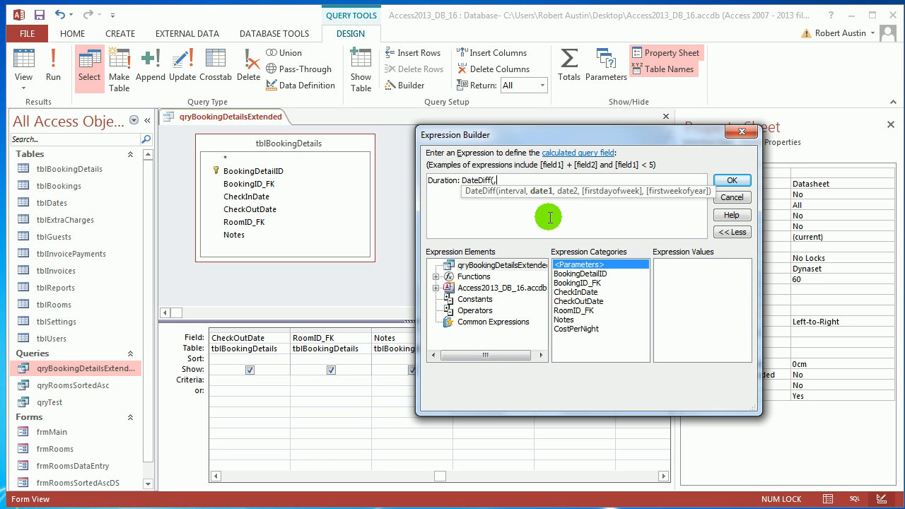
mouse_move(523, 206)
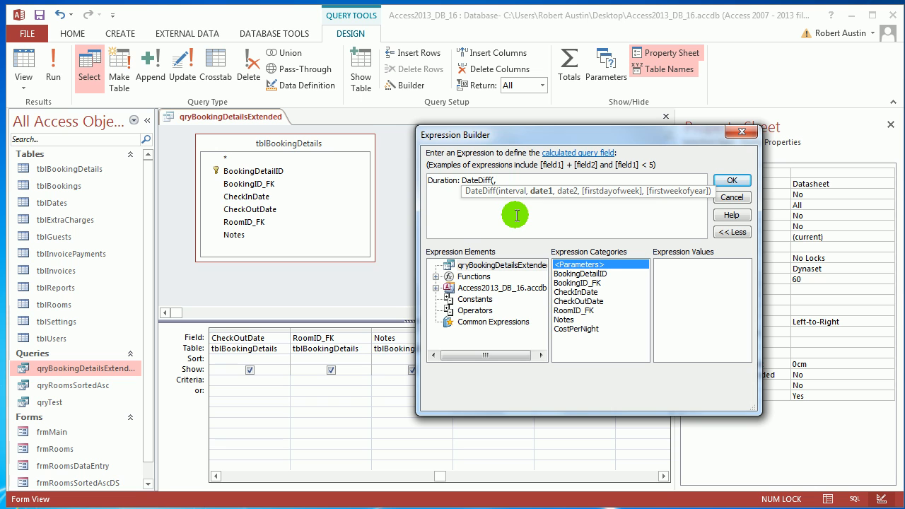
mouse_move(520, 215)
text("d", che)
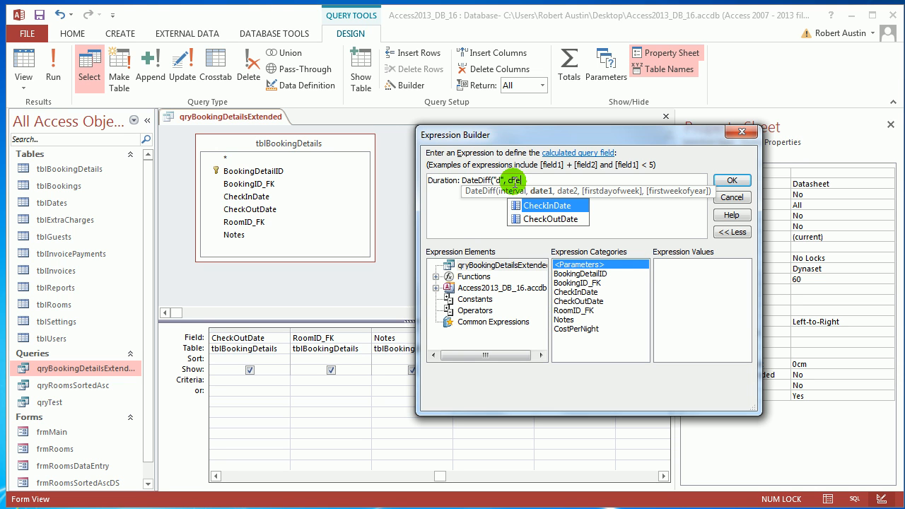
Step: Finish the expression as Duration: DateDiff("d",[CheckInDate],[CheckOutDate])
double_click(549, 205)
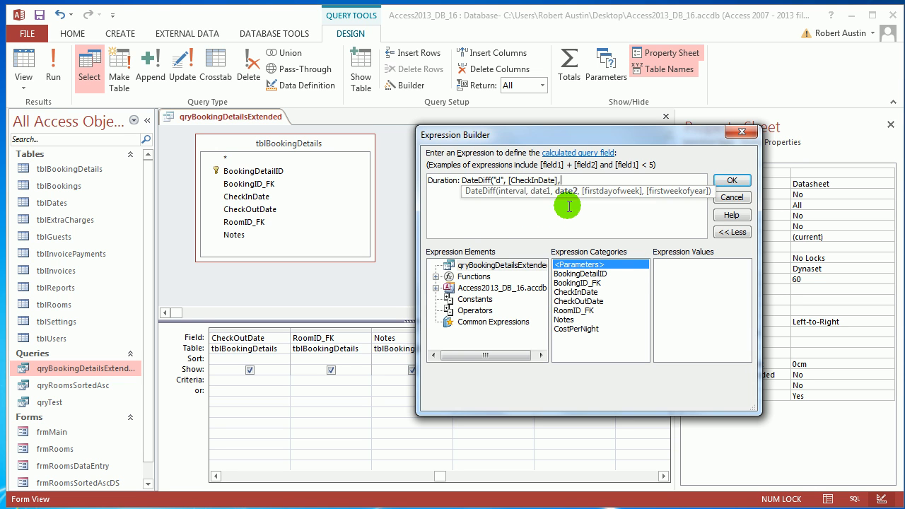
text(che)
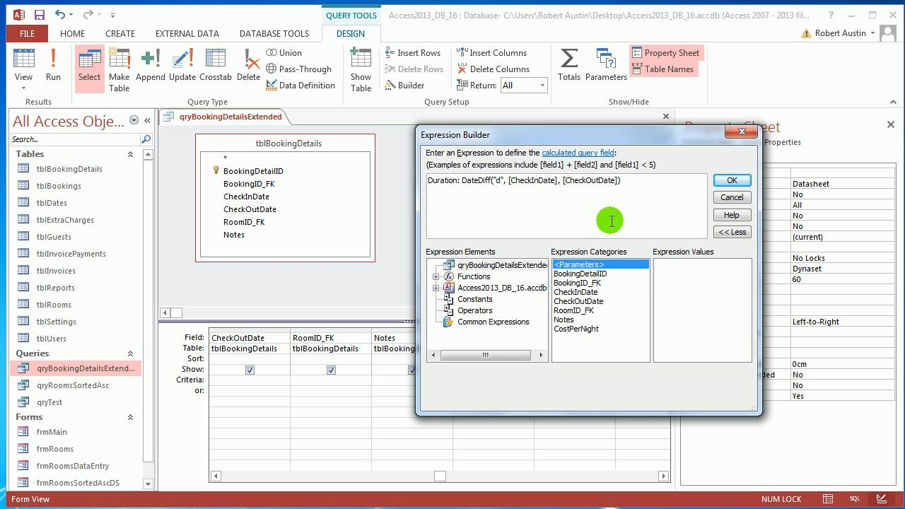
click(731, 181)
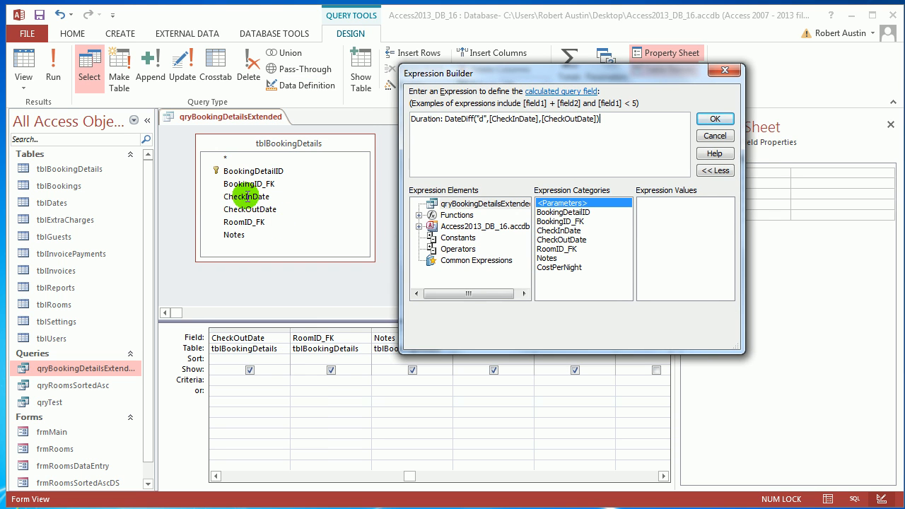
mouse_move(664, 114)
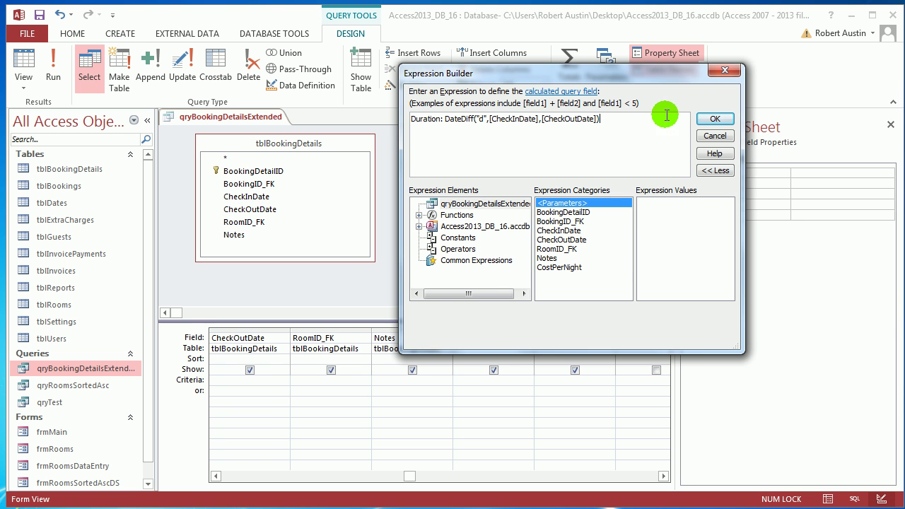
Step: Confirm the expression and run the query, checking the first booking Durations including 29
click(714, 119)
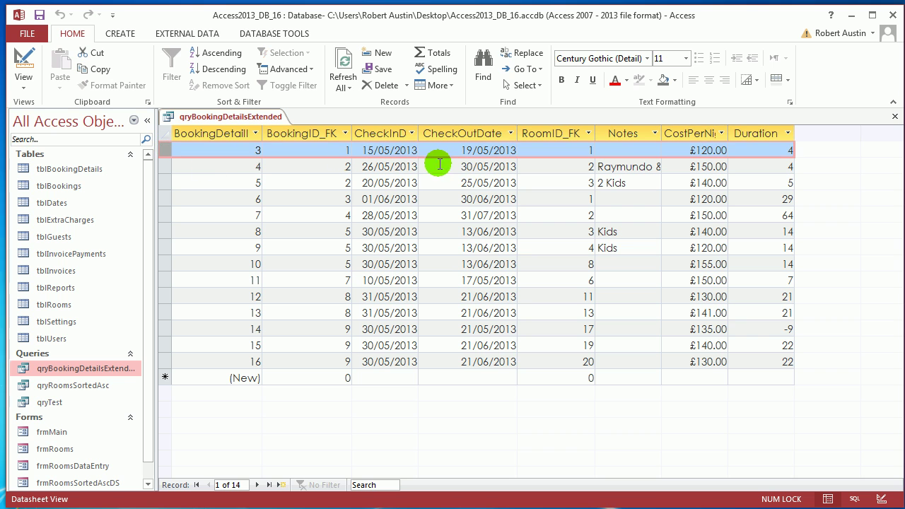
click(164, 167)
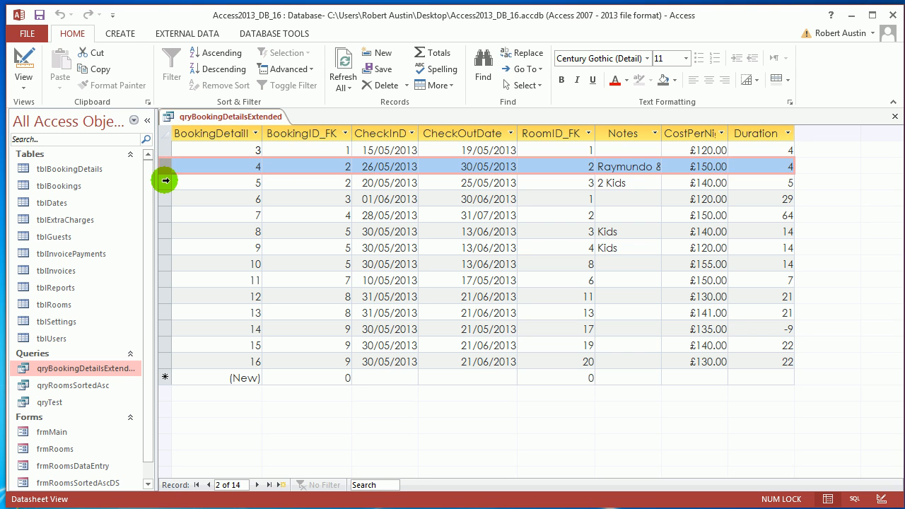
click(463, 183)
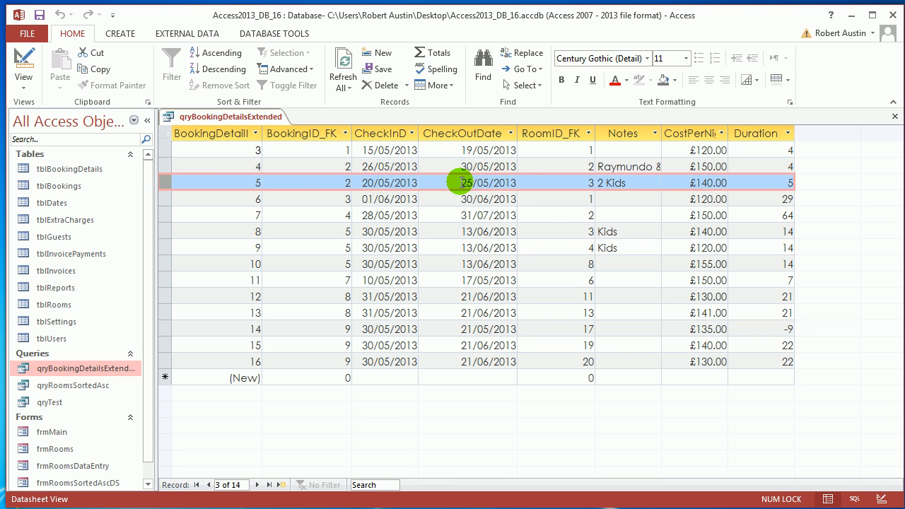
mouse_move(211, 190)
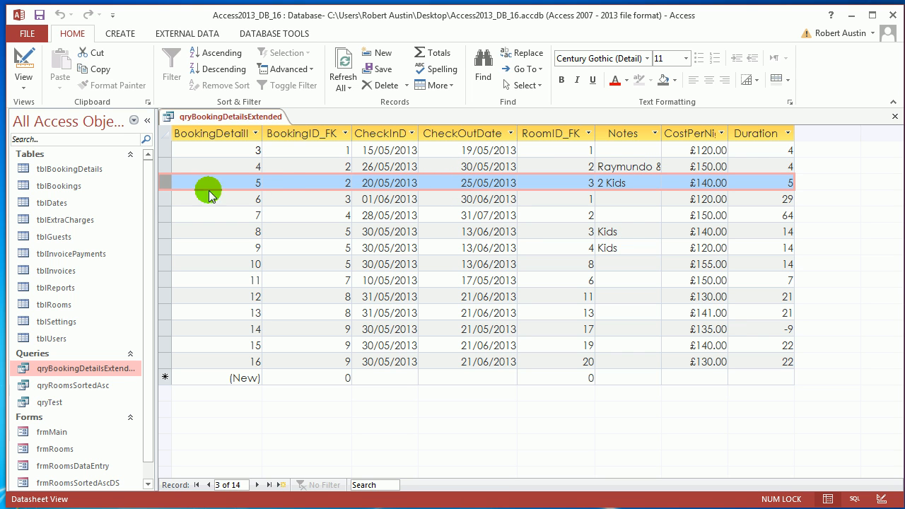
click(380, 198)
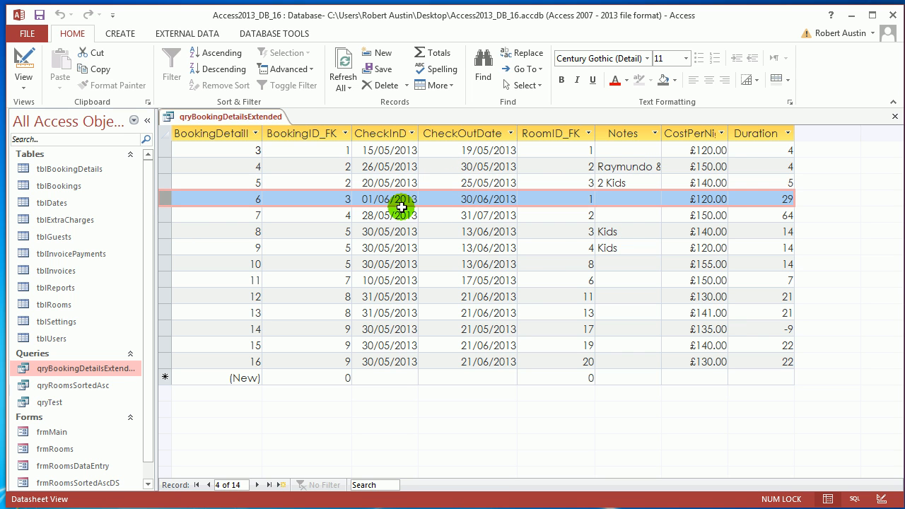
mouse_move(786, 200)
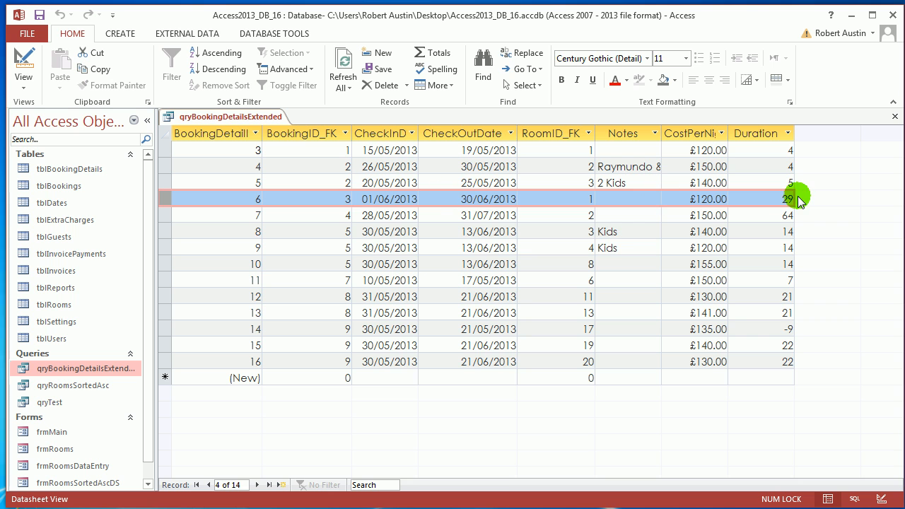
Step: Inspect bookings with Duration 64 and a negative value, checking booking 10's check-out date
click(168, 215)
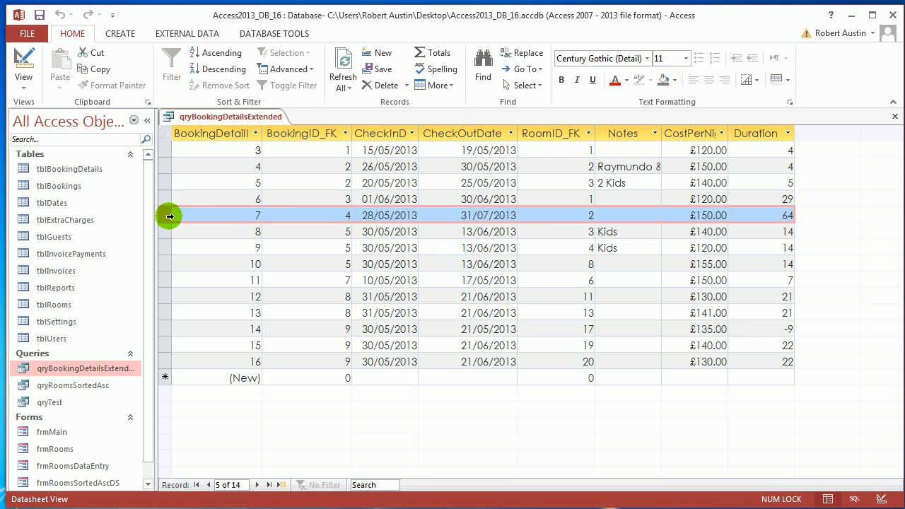
mouse_move(311, 167)
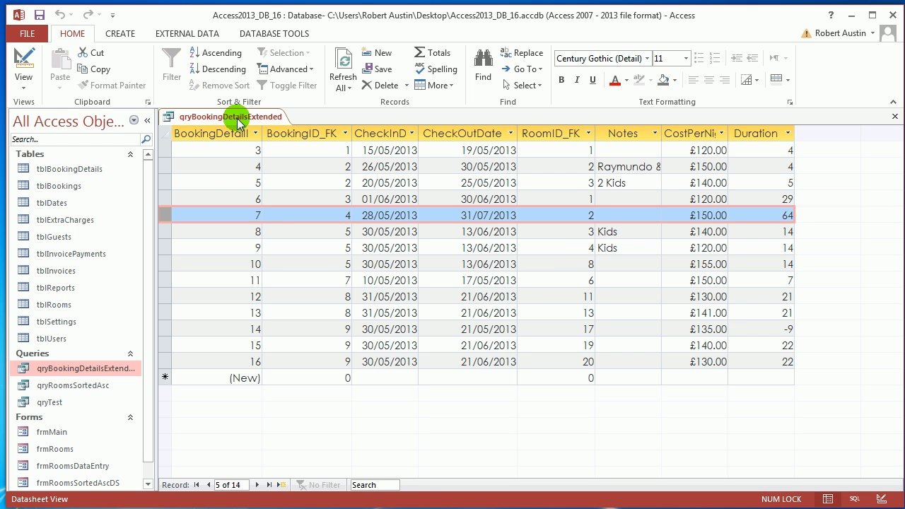
mouse_move(792, 334)
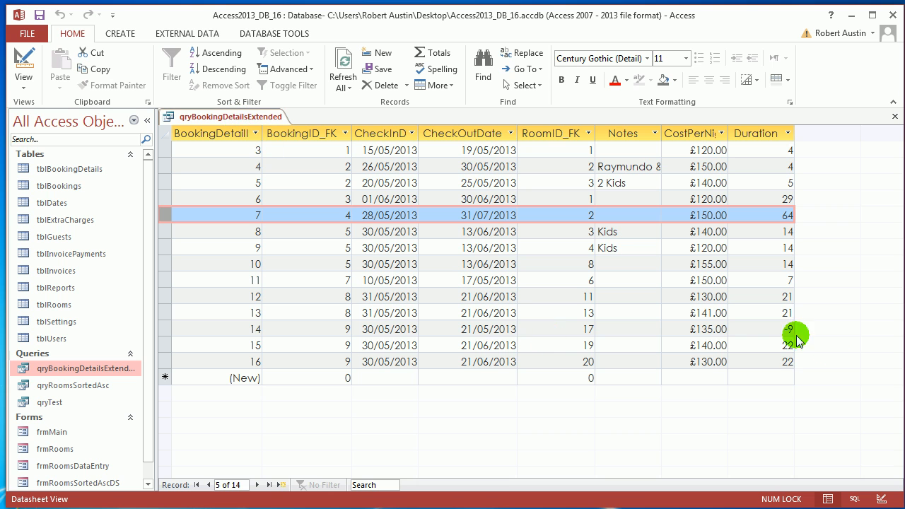
click(783, 329)
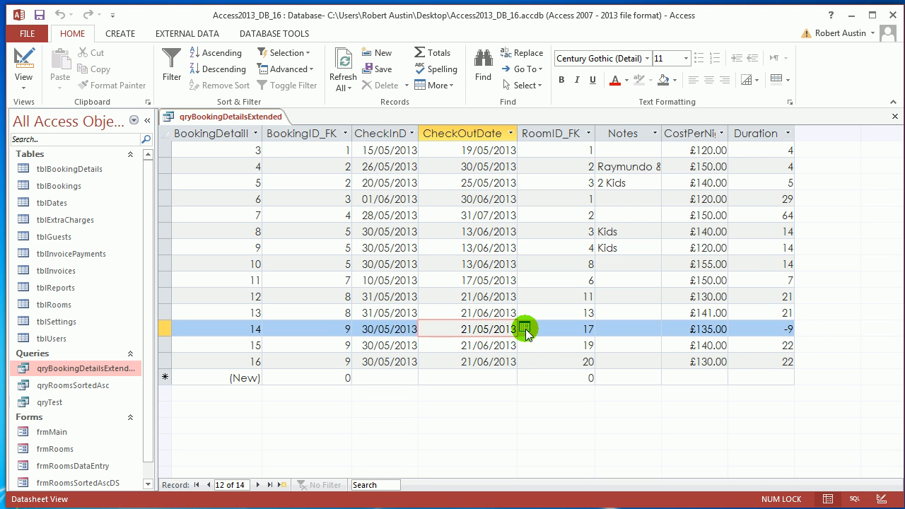
click(523, 327)
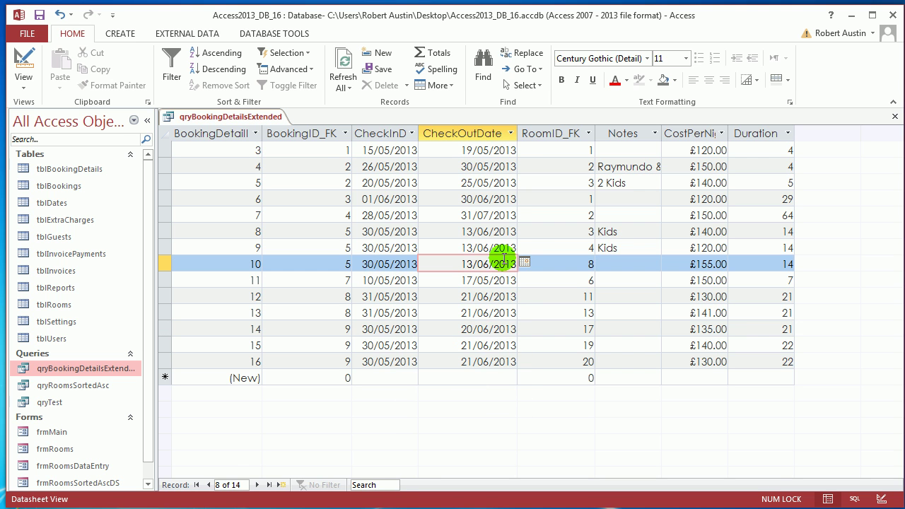
mouse_move(243, 111)
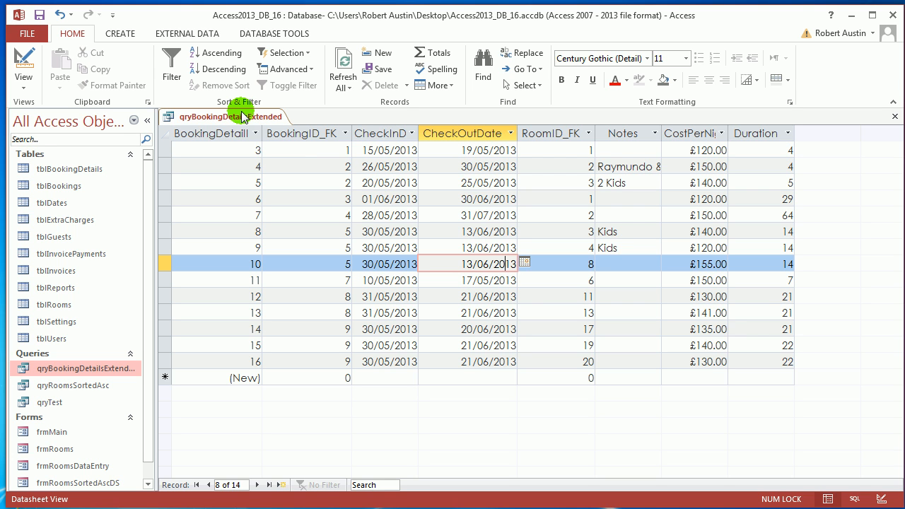
right_click(241, 116)
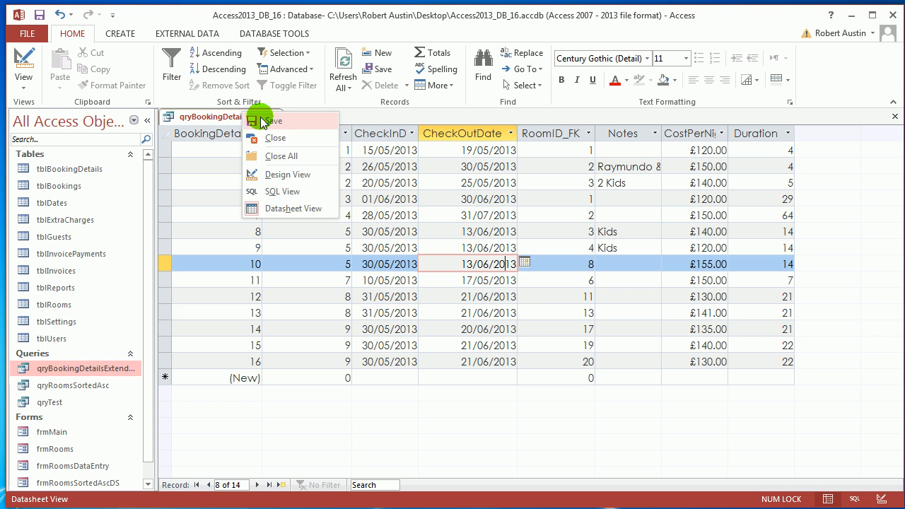